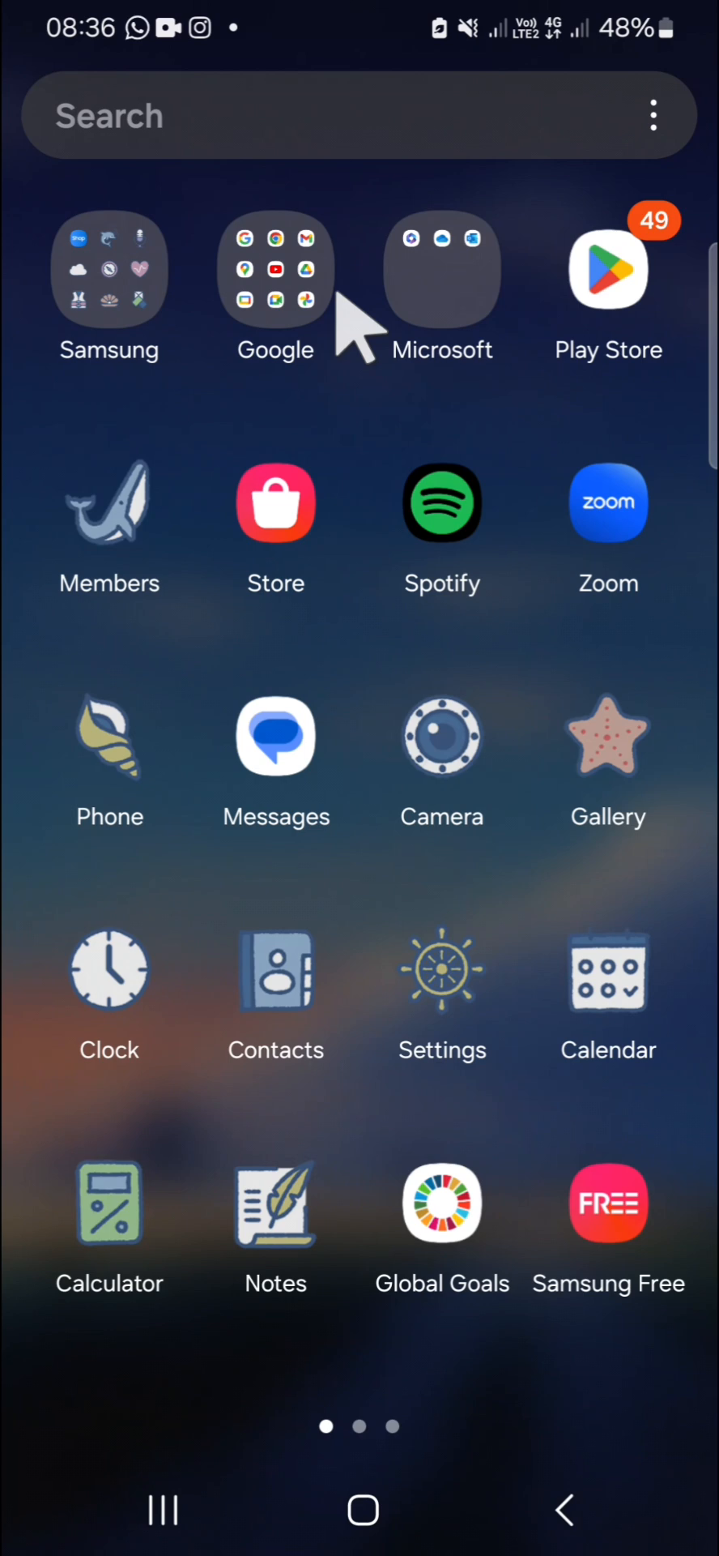
{"action": "mouse_move", "coordinate": [452, 314]}
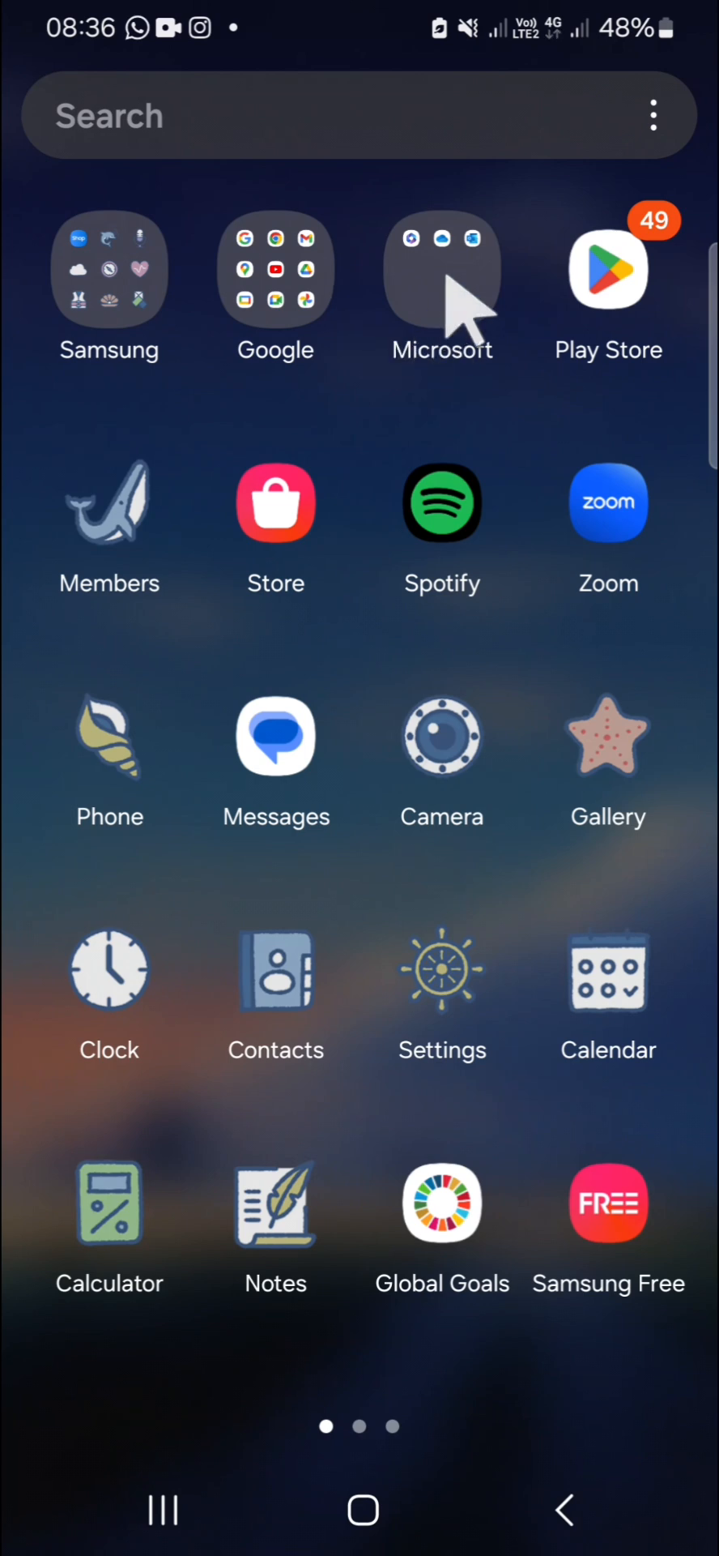
Launch Outlook from the Microsoft apps folder on the home screen
{"action": "left_click", "coordinate": [441, 271]}
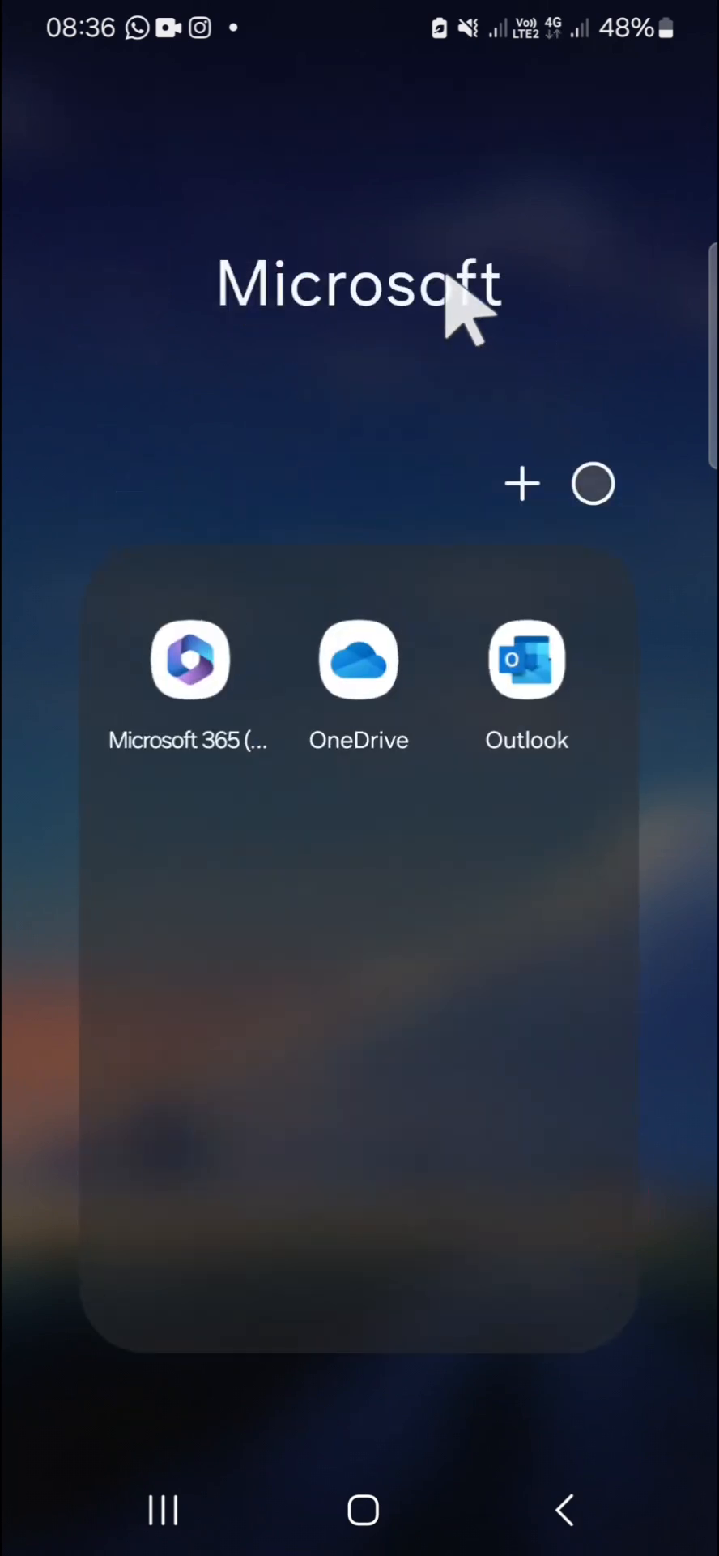
{"action": "mouse_move", "coordinate": [538, 700]}
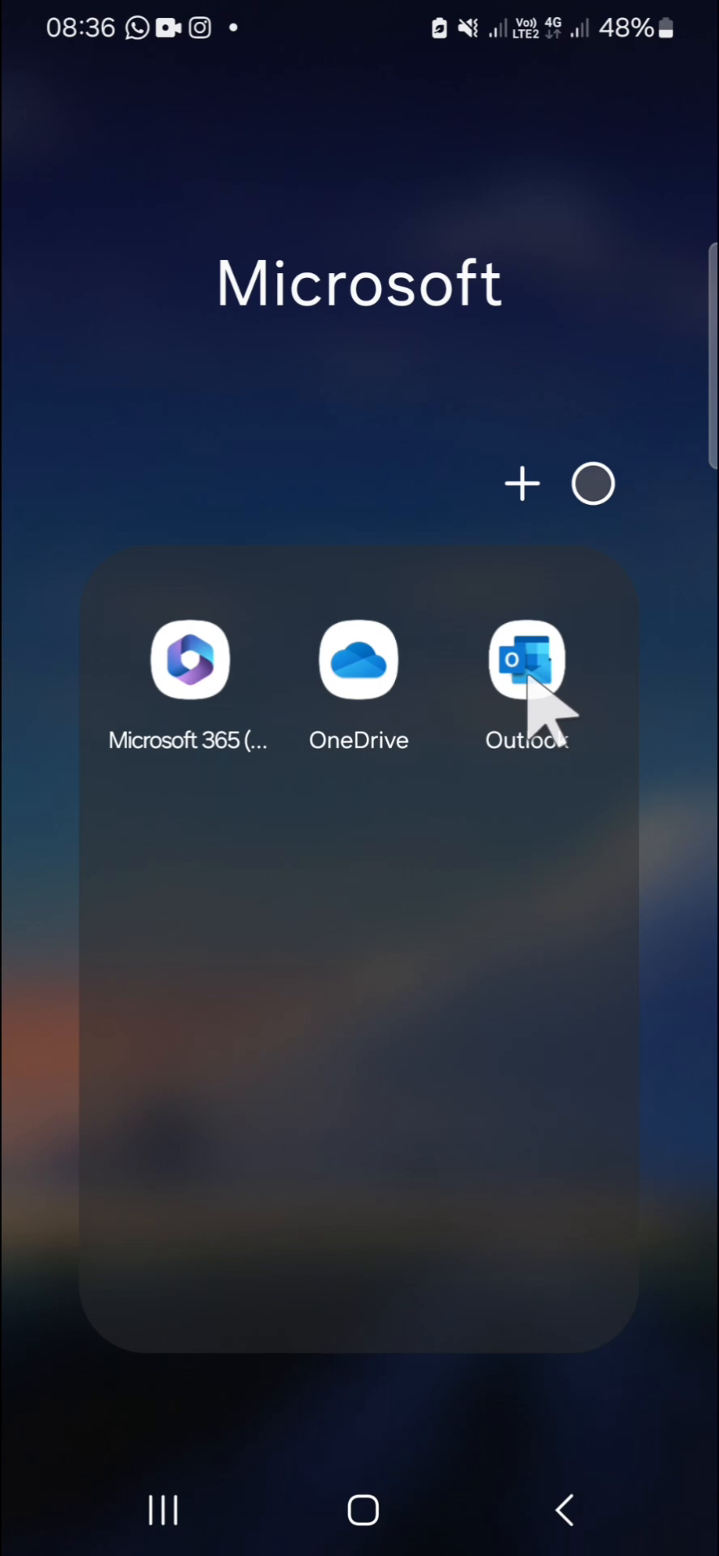
{"action": "left_click", "coordinate": [528, 661]}
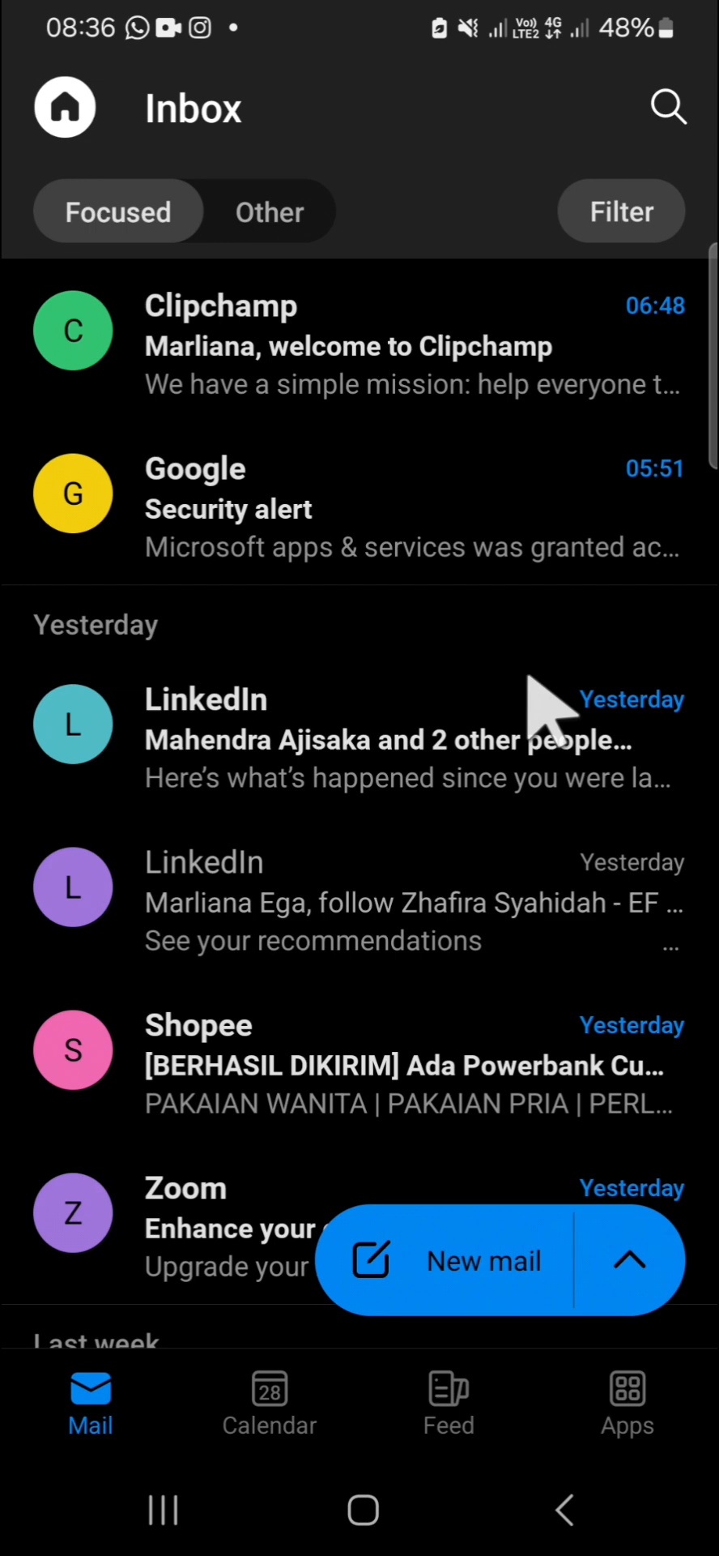
{"action": "mouse_move", "coordinate": [468, 554]}
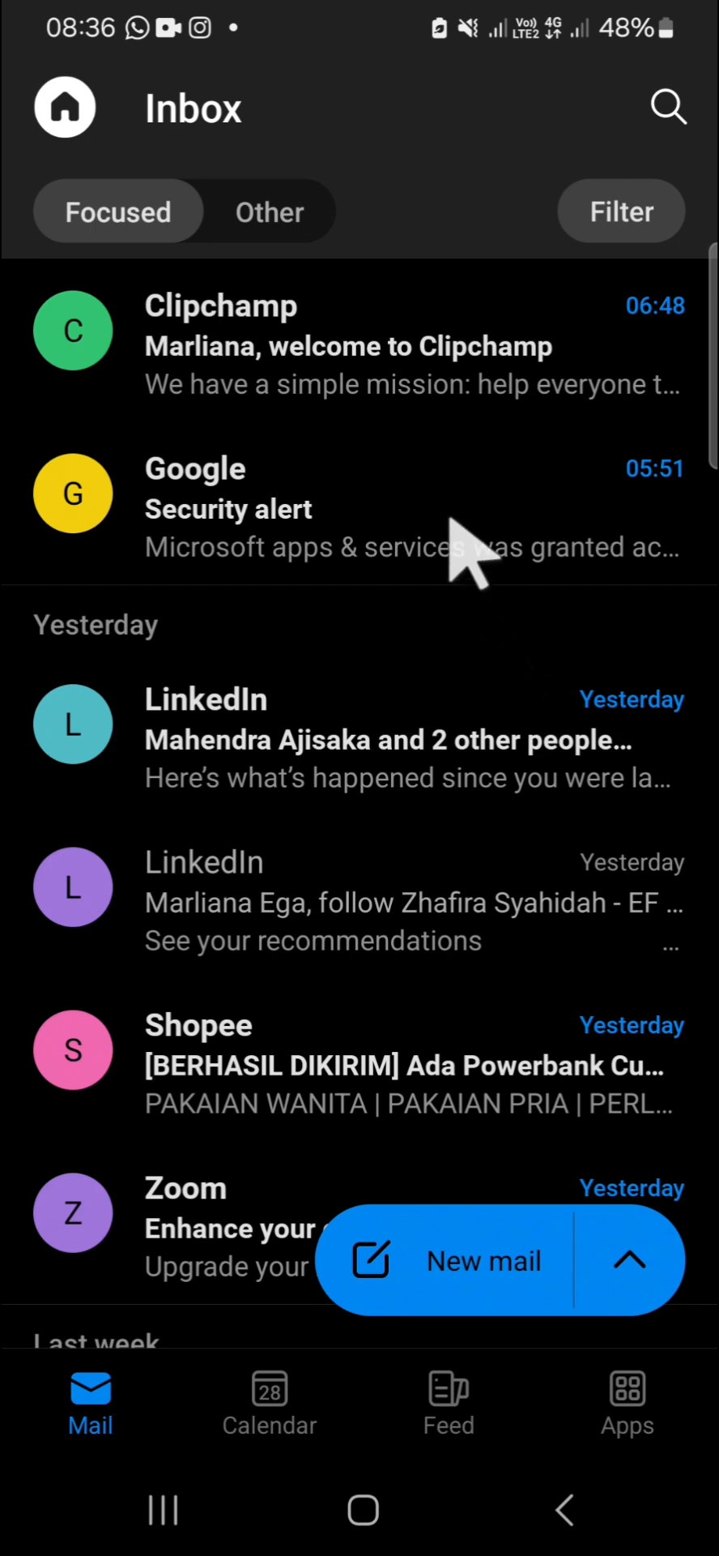
{"action": "mouse_move", "coordinate": [65, 109]}
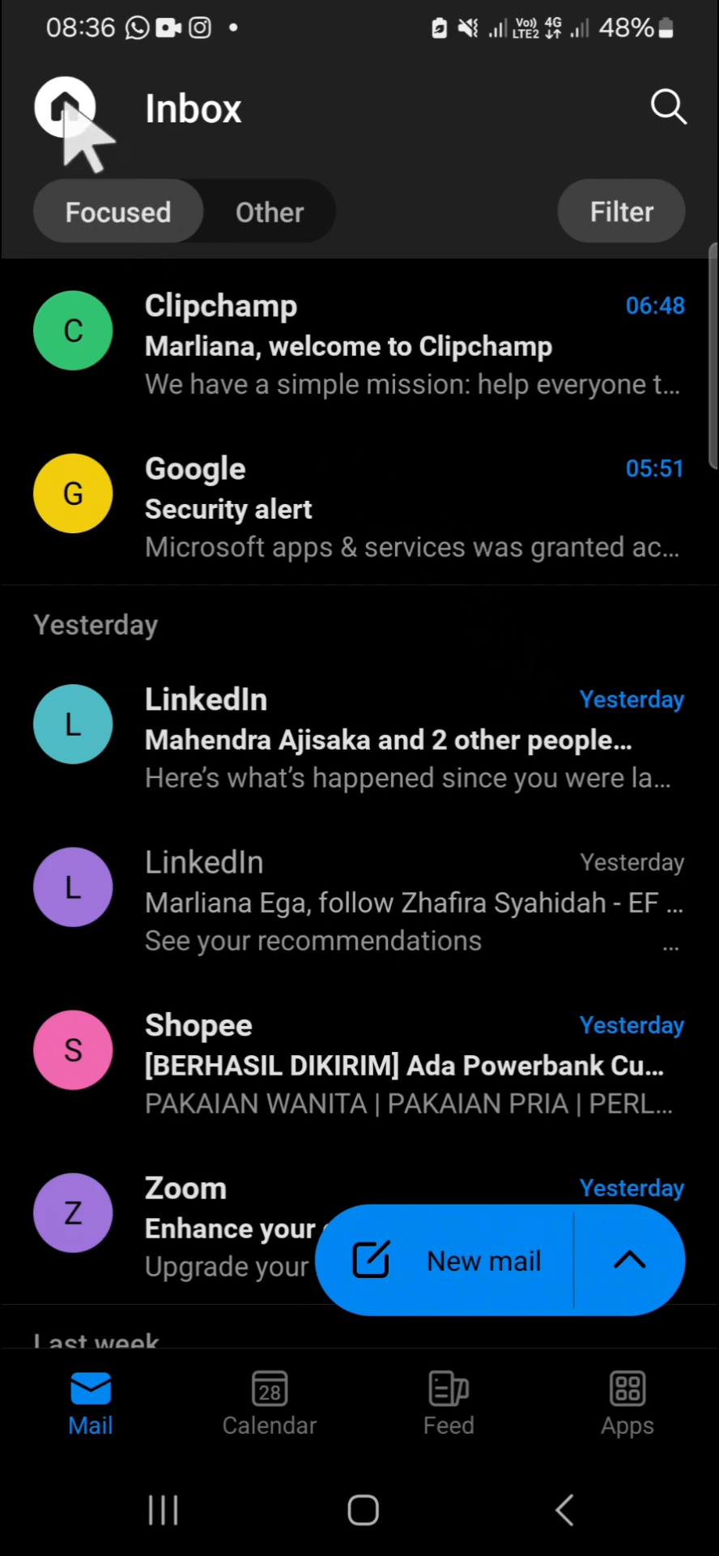
Show the navigation drawer listing All Accounts and the mail folders
{"action": "left_click", "coordinate": [63, 109]}
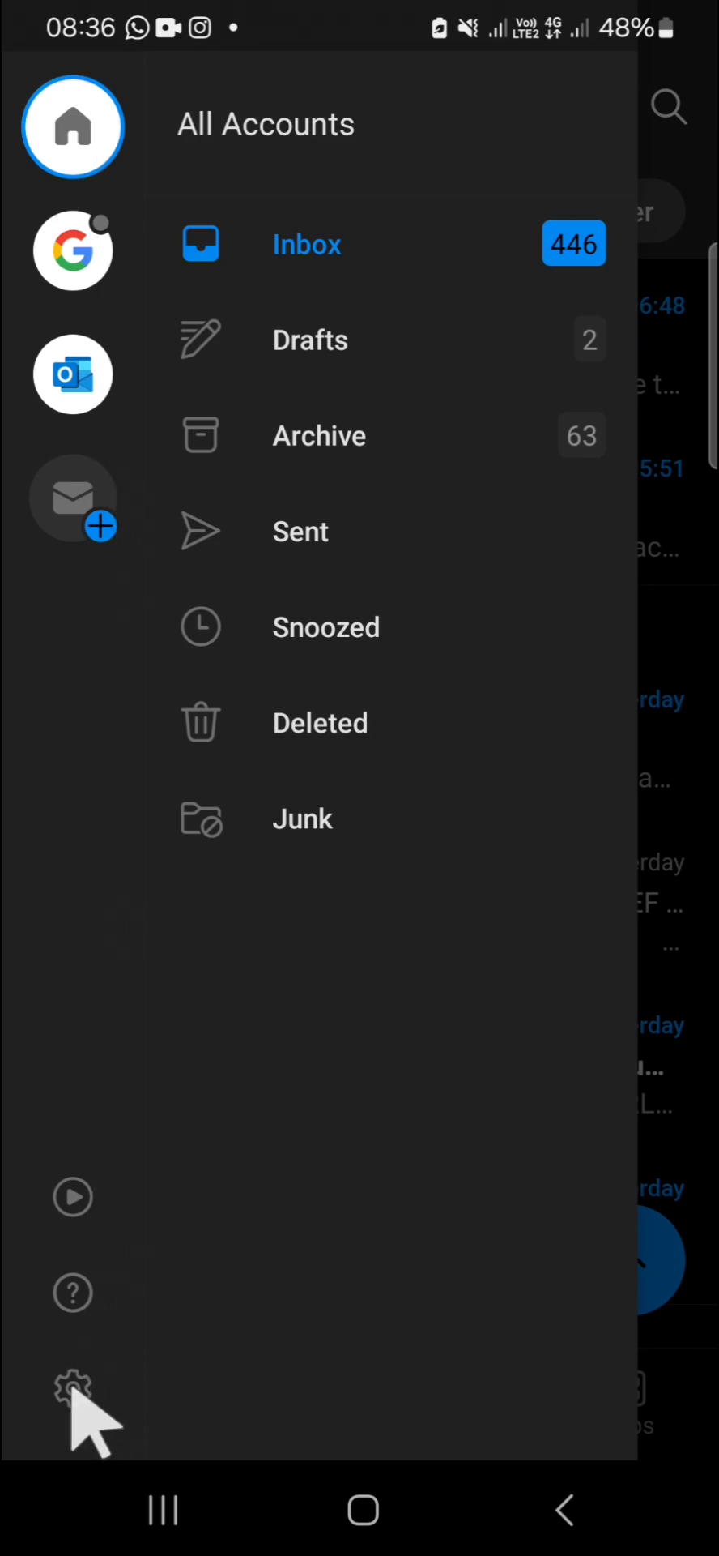
Go to Outlook's Settings screen with the connected mail and storage accounts
{"action": "left_click", "coordinate": [68, 1383]}
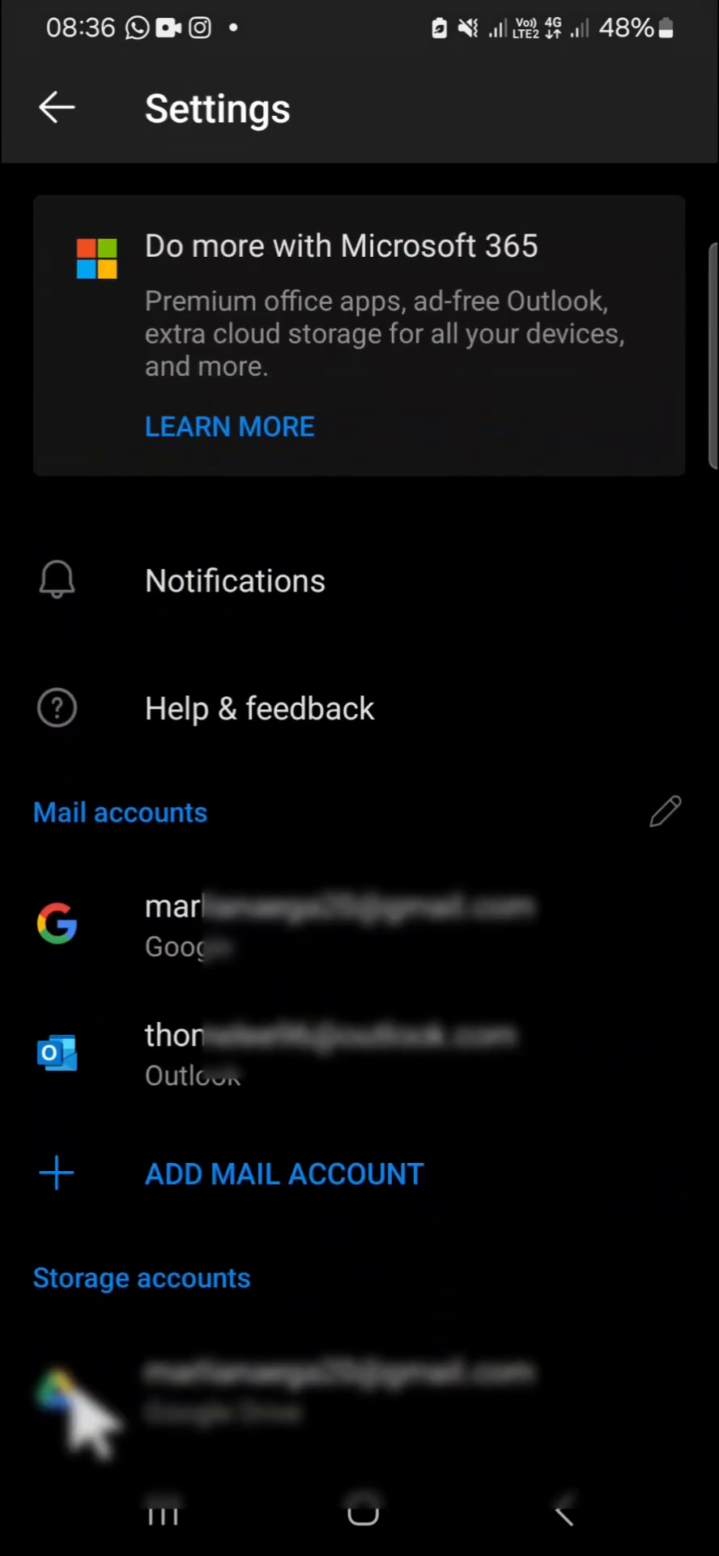
{"action": "mouse_move", "coordinate": [293, 1178]}
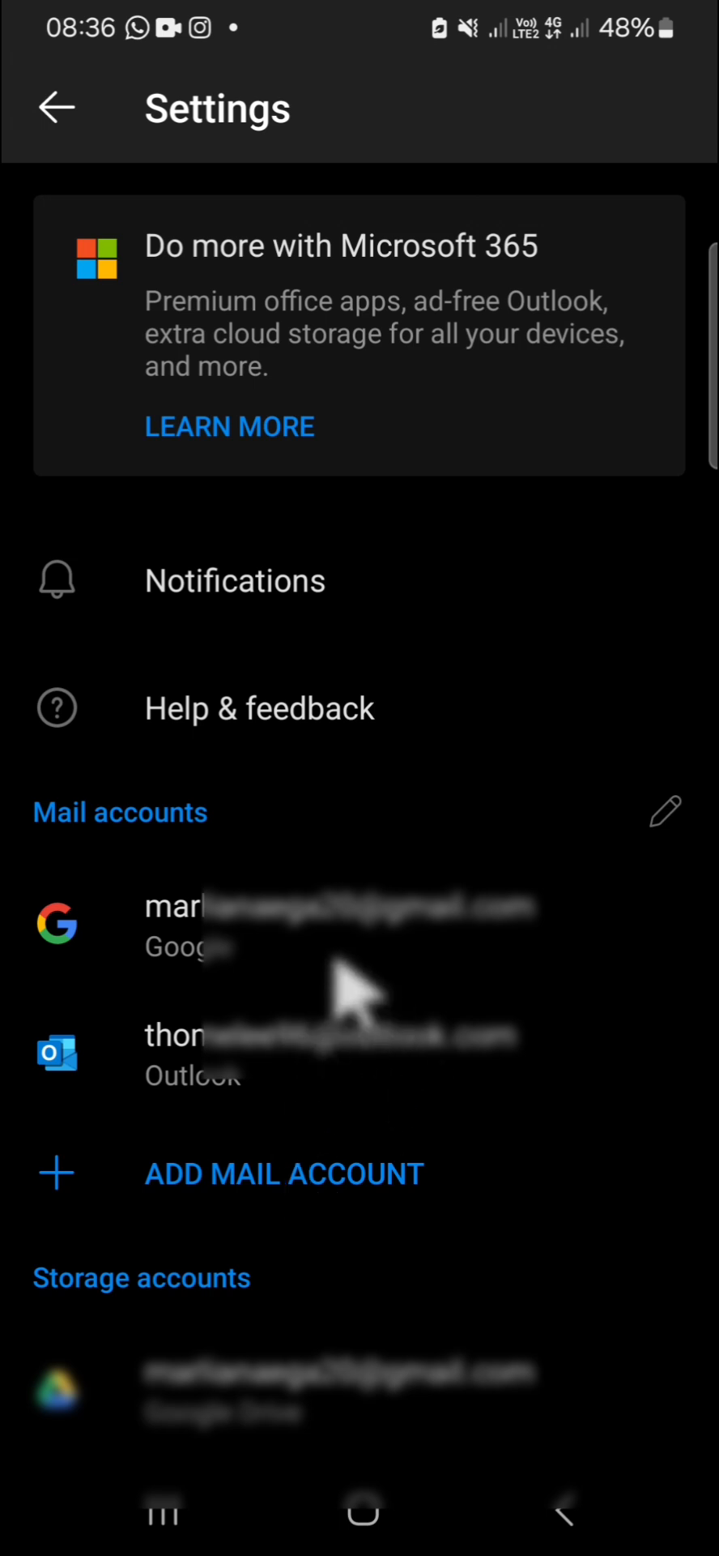
{"action": "mouse_move", "coordinate": [352, 1044]}
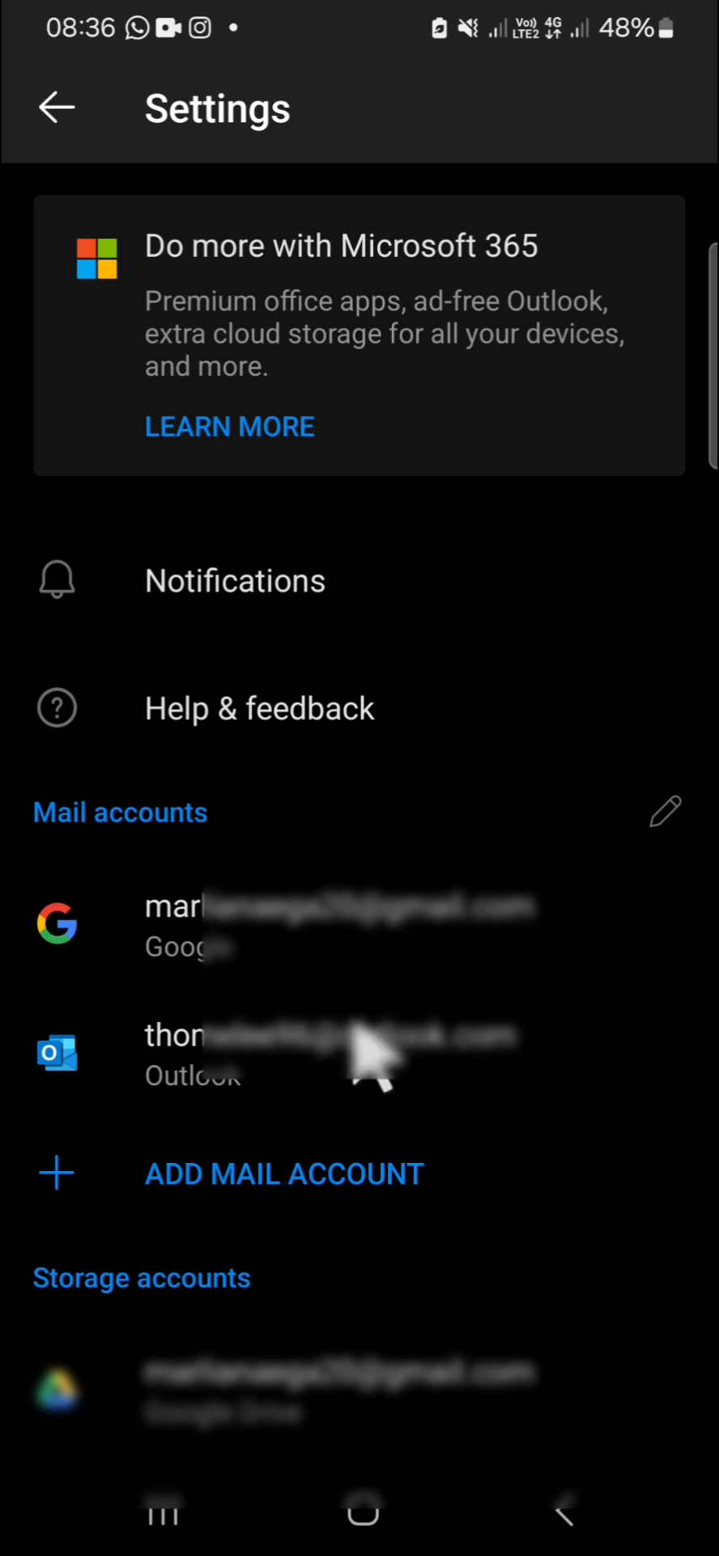
{"action": "mouse_move", "coordinate": [398, 1053]}
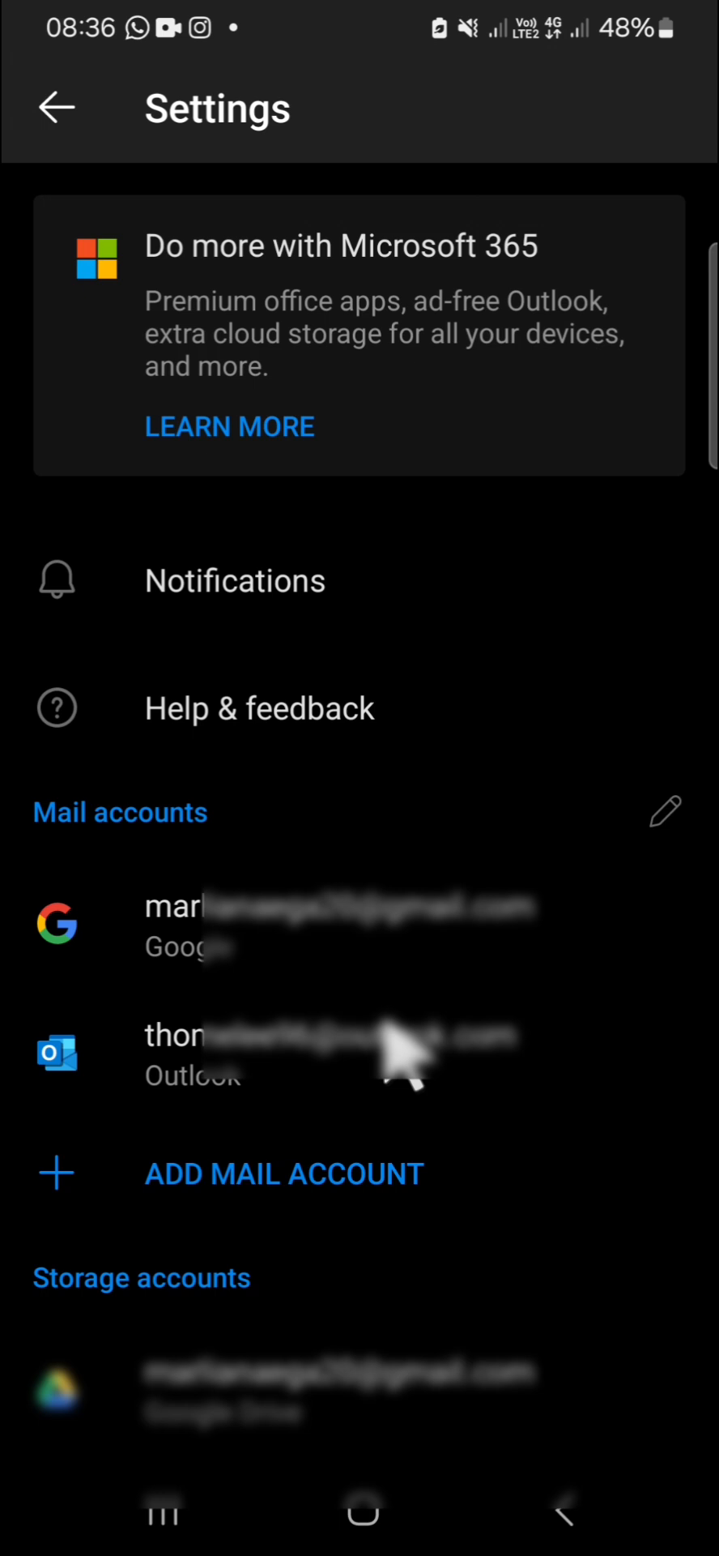
{"action": "mouse_move", "coordinate": [413, 1053]}
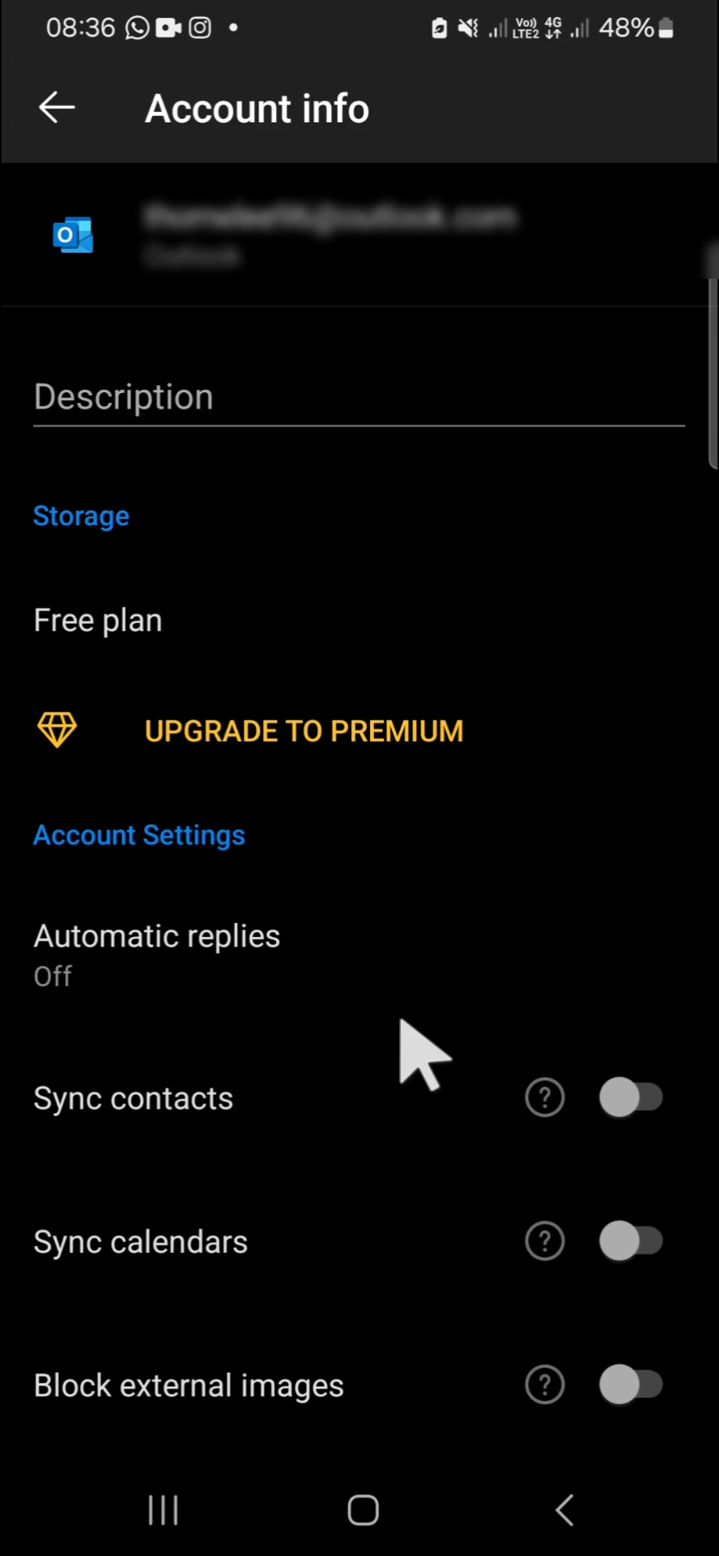
Switch on Sync calendars for the Outlook.com account and allow calendar access
{"action": "scroll", "scroll_direction": "down", "scroll_amount": 3}
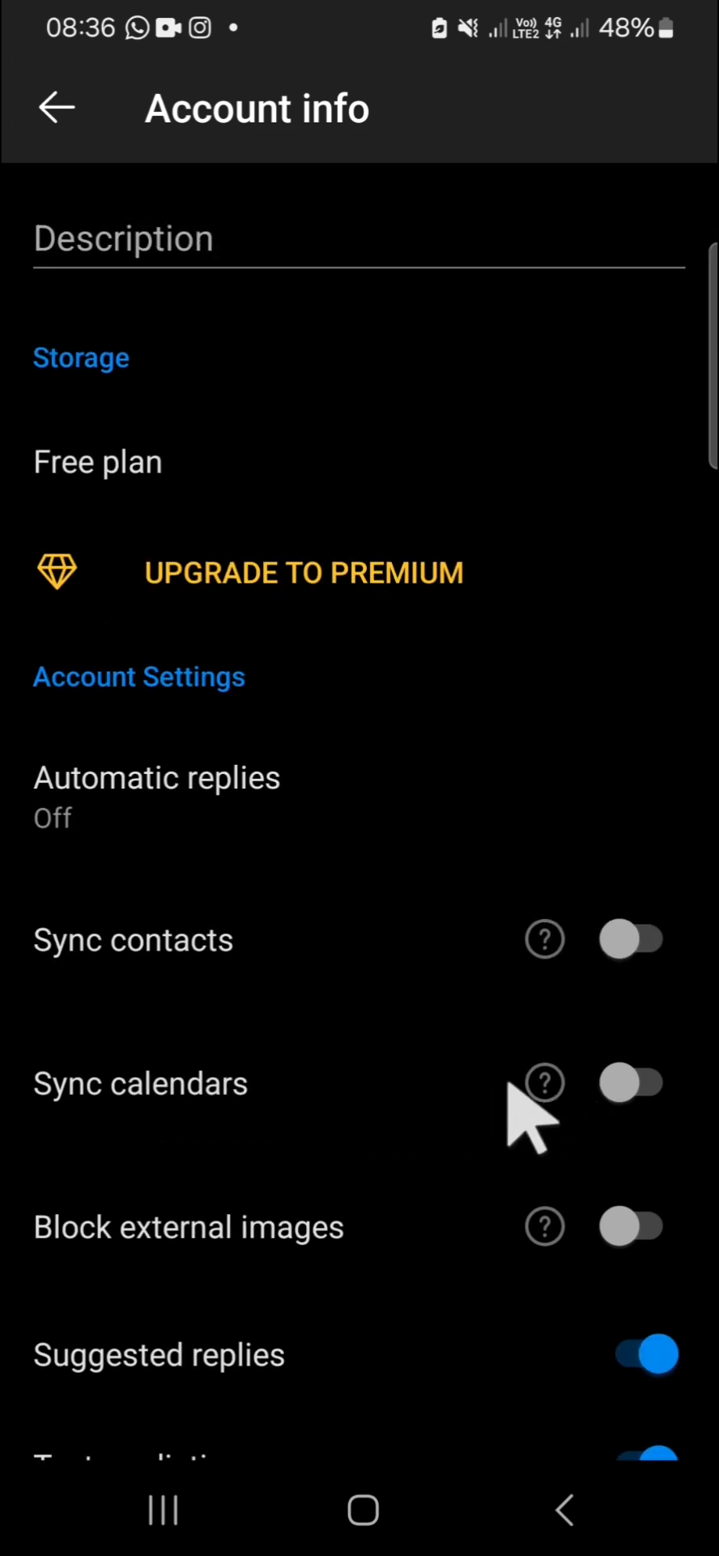
{"action": "left_click", "coordinate": [632, 1081]}
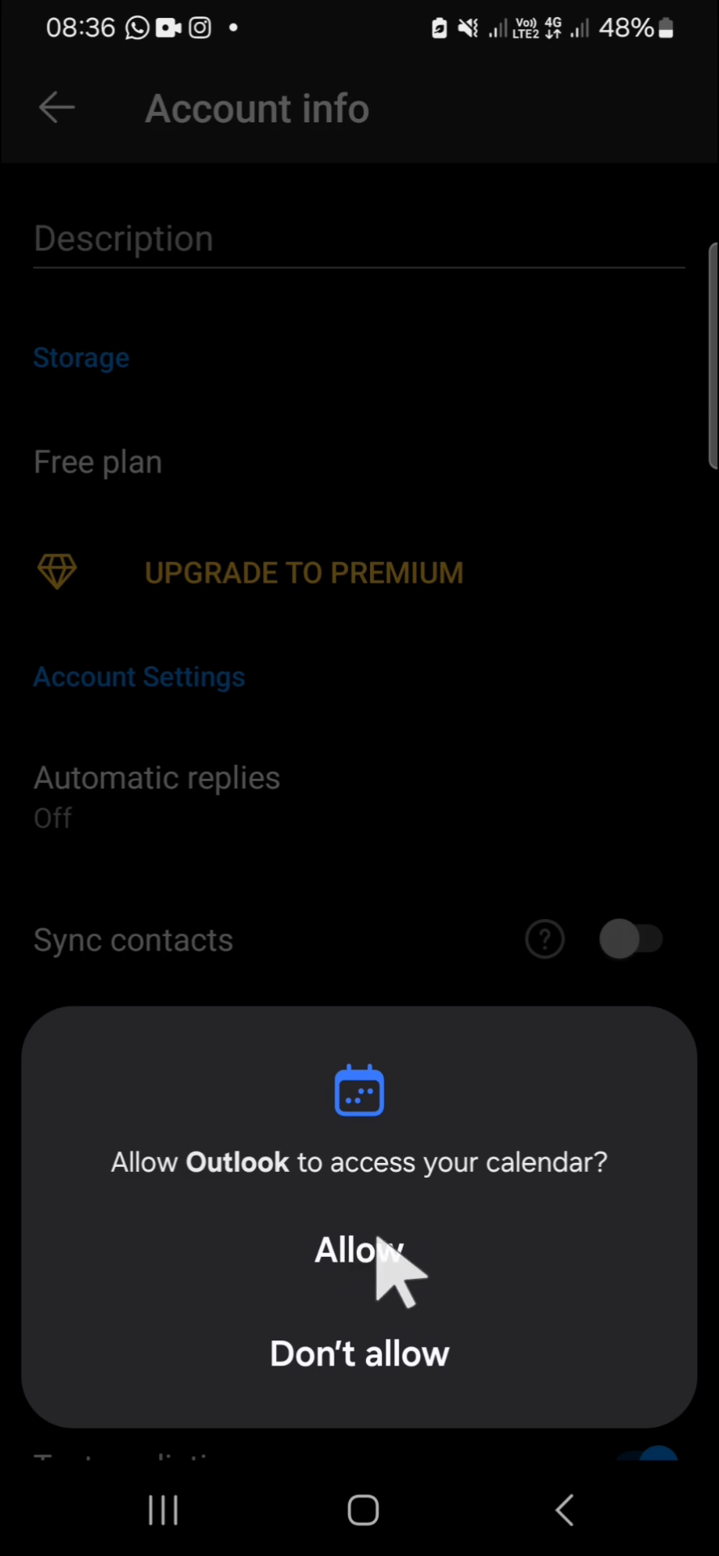
{"action": "left_click", "coordinate": [360, 1251]}
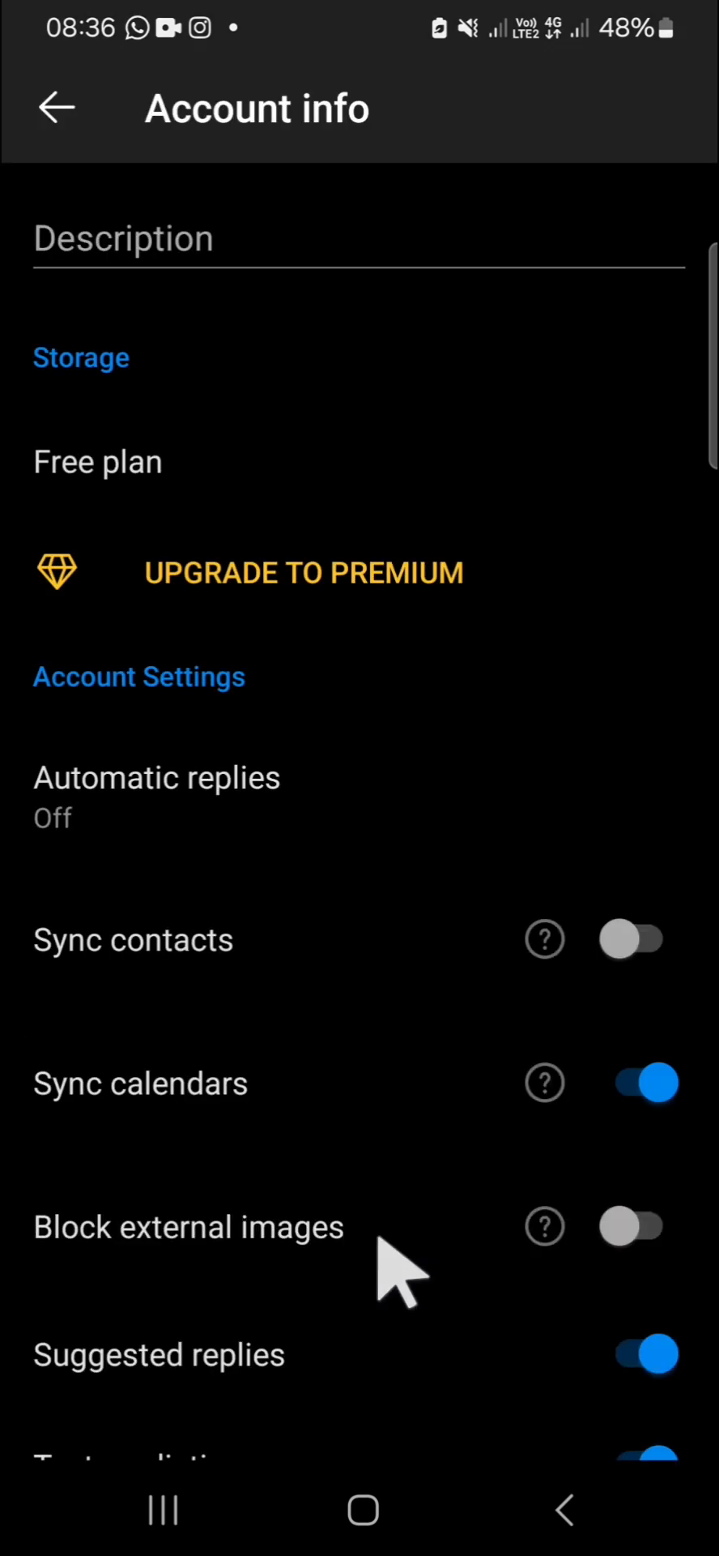
{"action": "mouse_move", "coordinate": [308, 1118]}
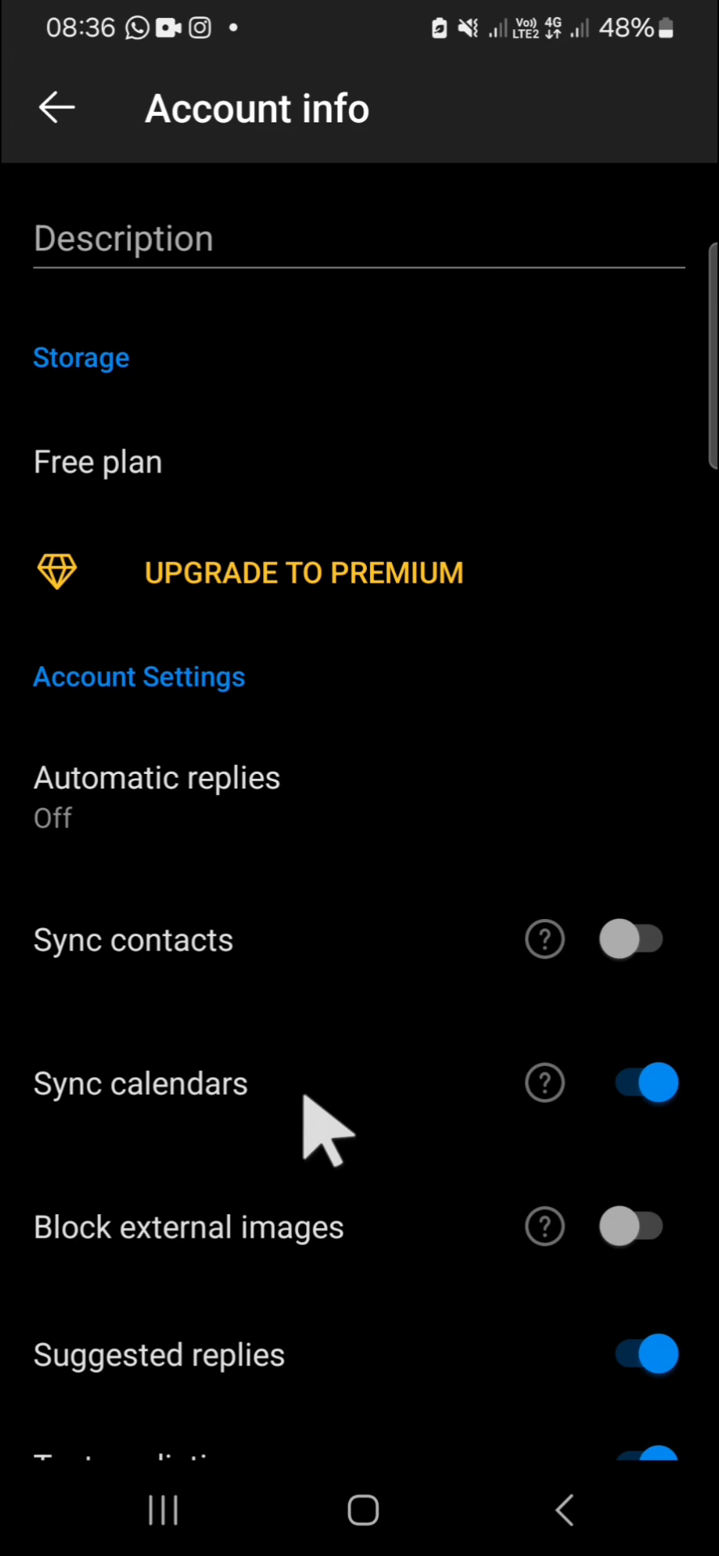